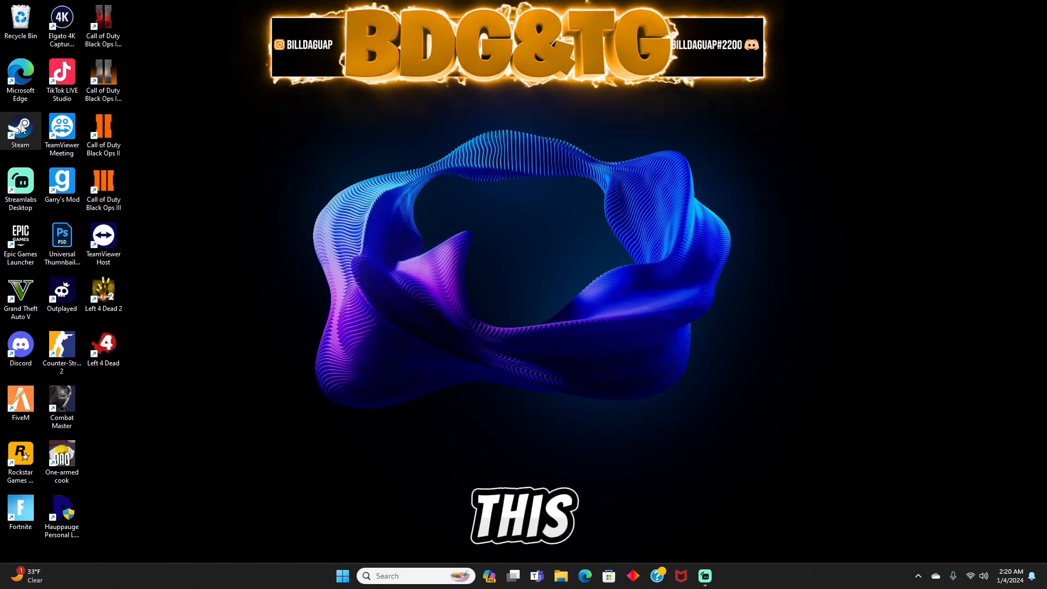
Step: Launch the Steam client from the desktop onto the Store page showing the Winter Sale
{"action": "left_click", "coordinate": [20, 130]}
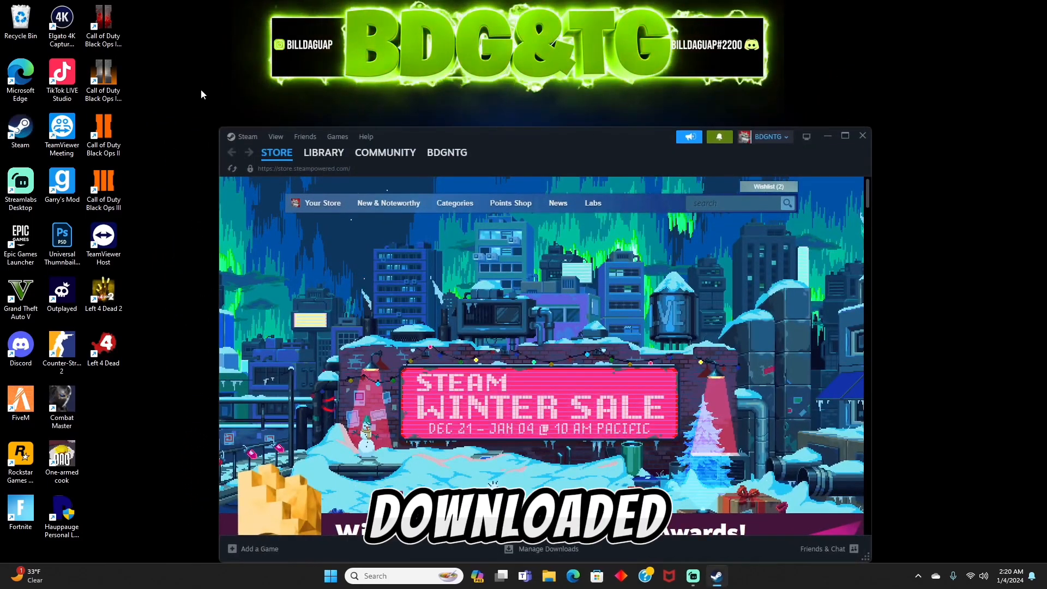
{"action": "left_click", "coordinate": [276, 153]}
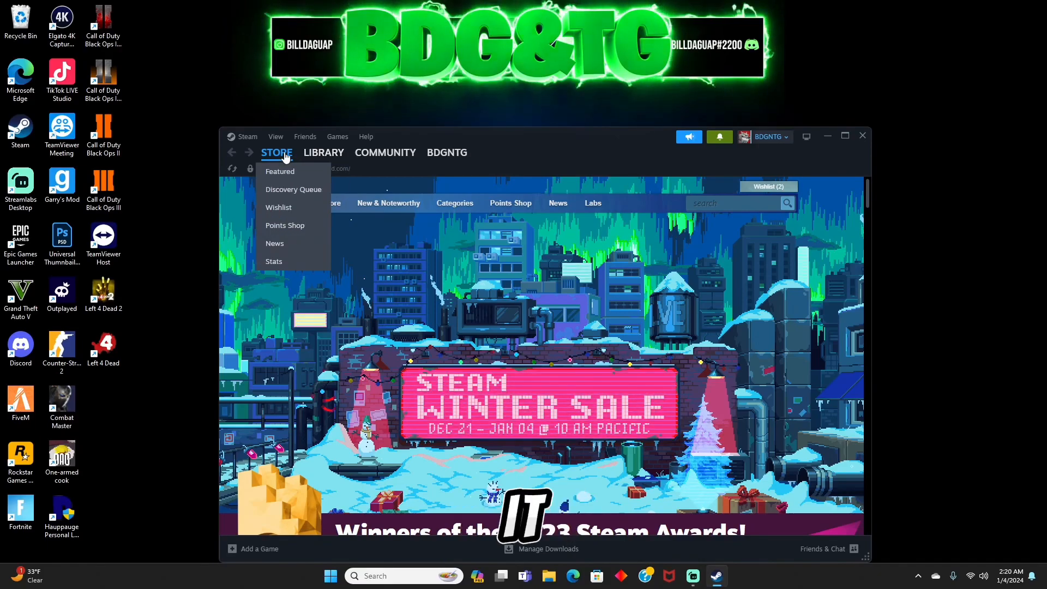
Step: Search the store for 'call of duty bo3' and open the Call of Duty: Black Ops III result
{"action": "left_click", "coordinate": [734, 202]}
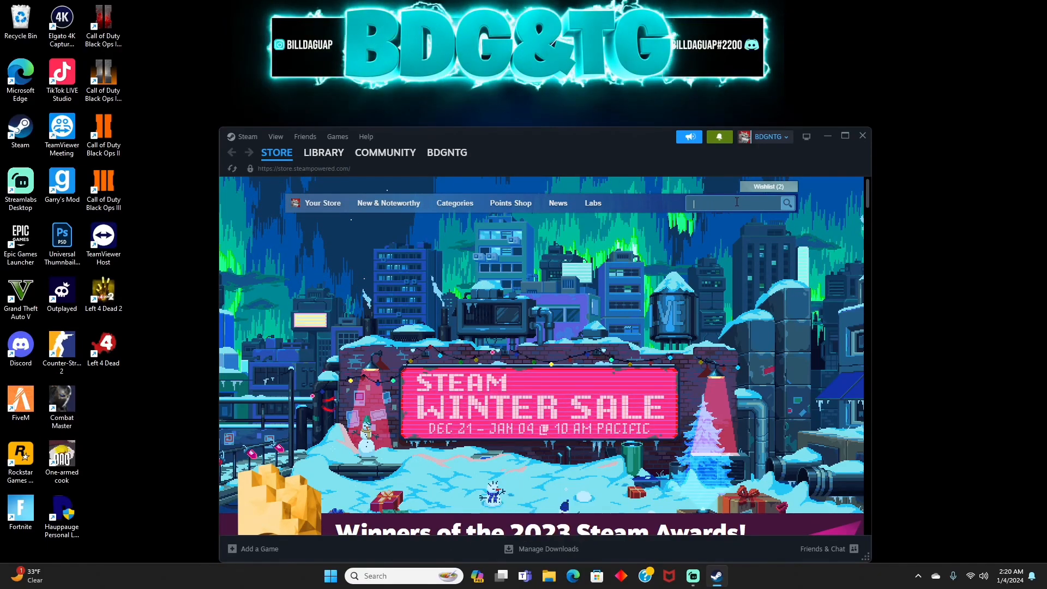
{"action": "type", "text": "call of duty bo3"}
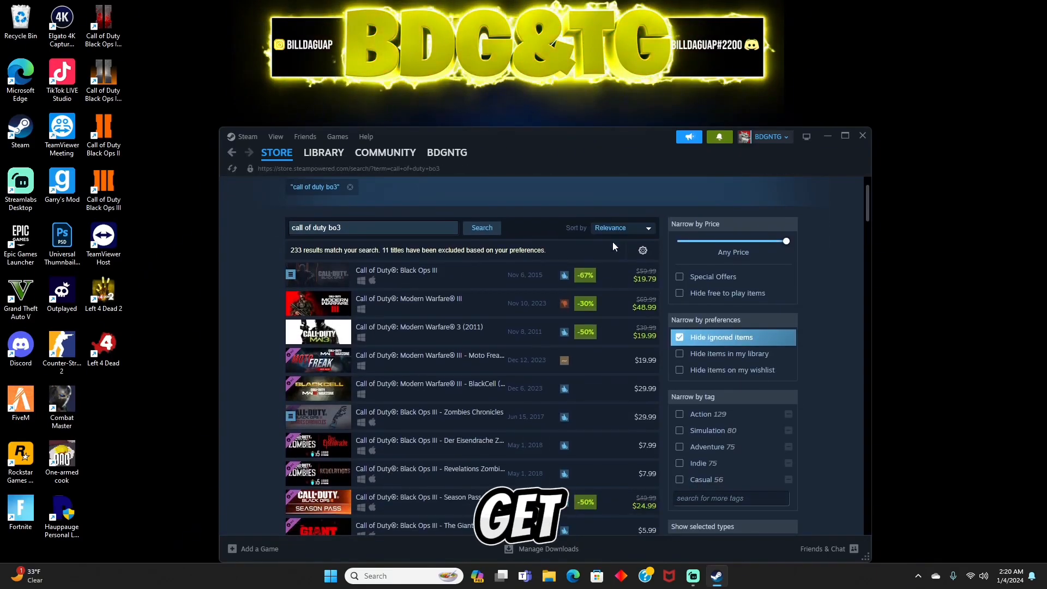
{"action": "mouse_move", "coordinate": [458, 275]}
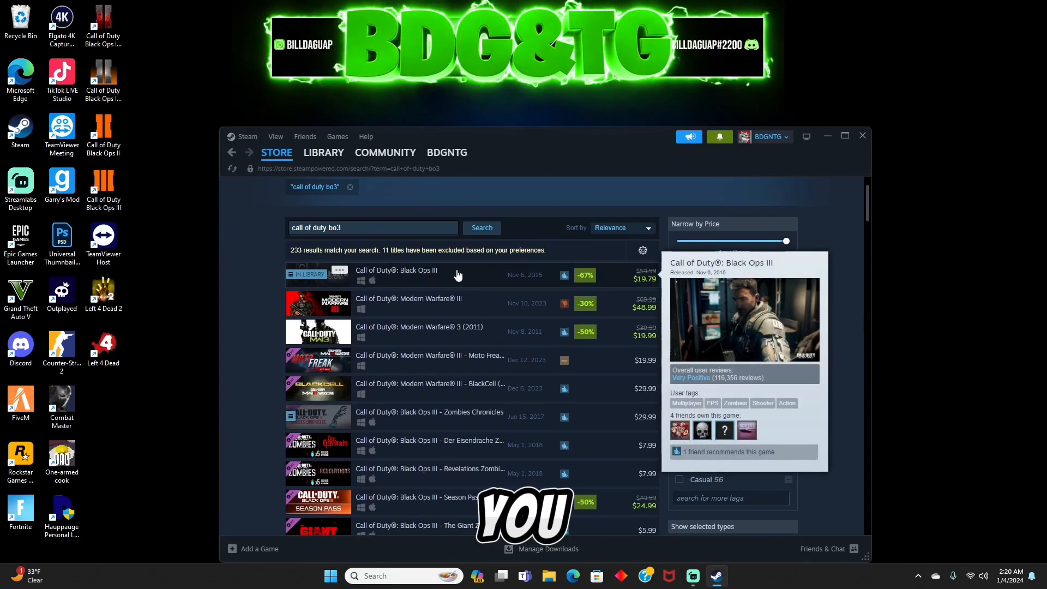
{"action": "left_click", "coordinate": [396, 270]}
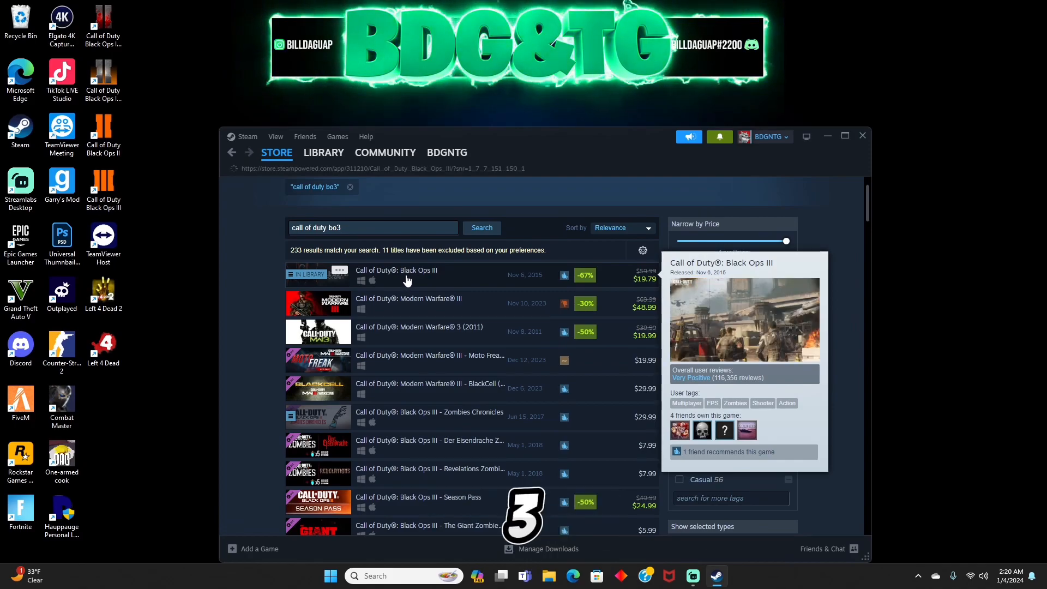
{"action": "left_click", "coordinate": [396, 270]}
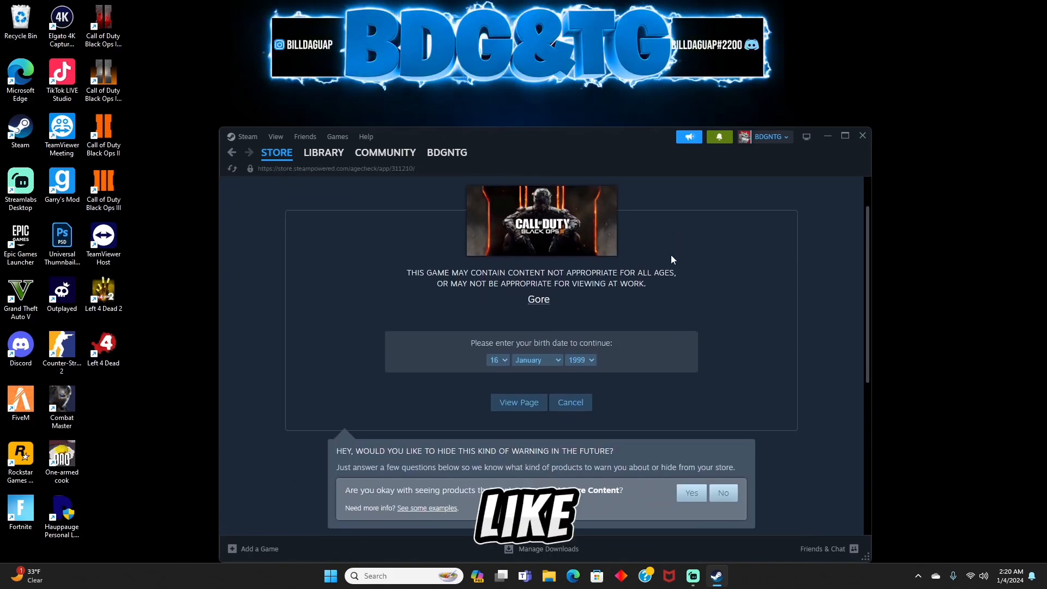
{"action": "scroll", "scroll_direction": "down", "scroll_amount": 3}
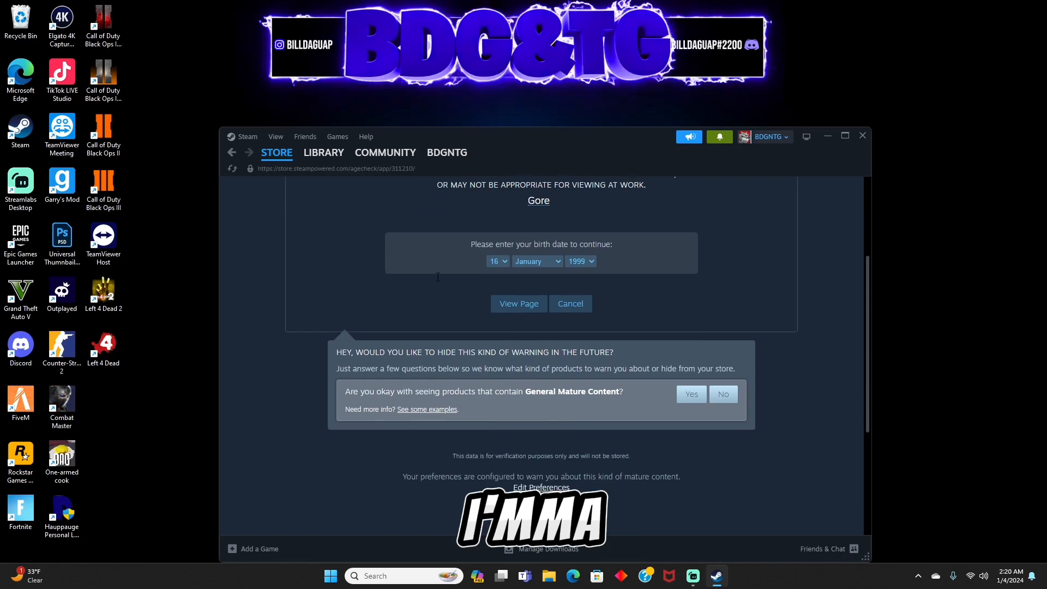
{"action": "scroll", "scroll_direction": "up", "scroll_amount": 3}
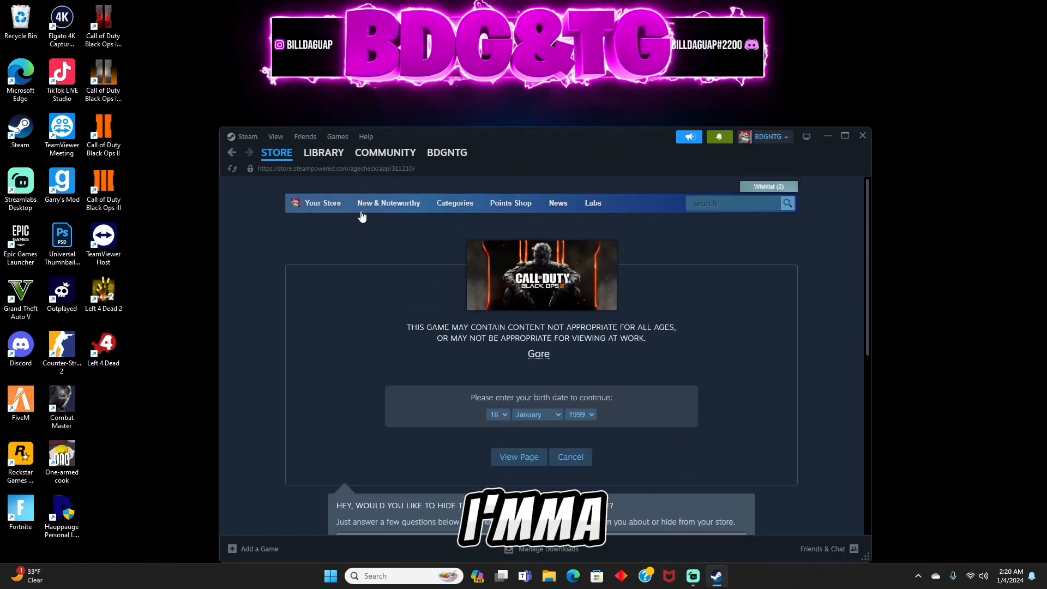
Step: Accept the age check with View Page and browse the Black Ops III store page down to its features
{"action": "left_click", "coordinate": [518, 457]}
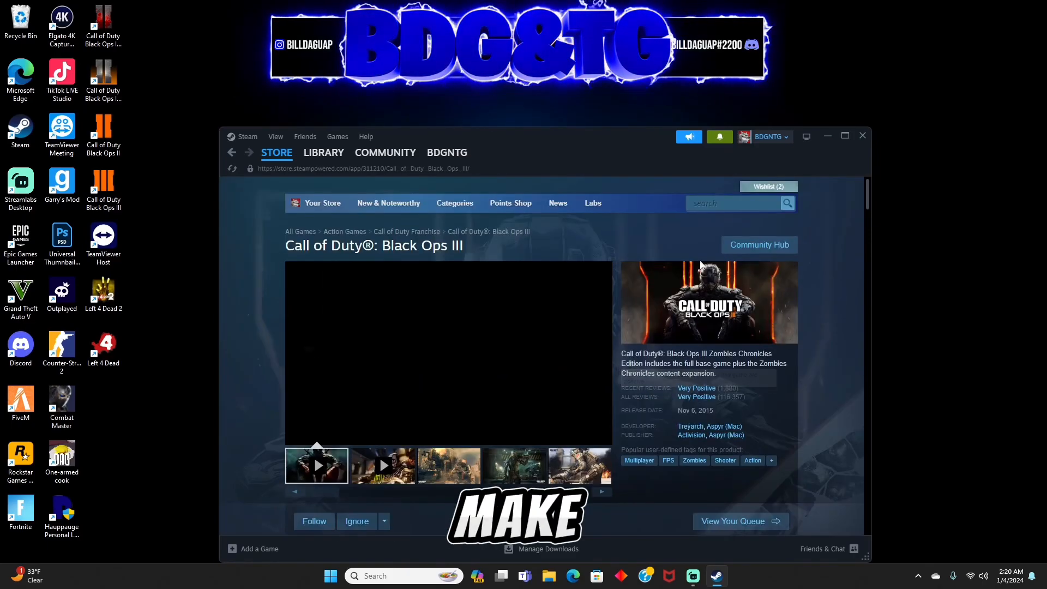
{"action": "scroll", "scroll_direction": "down", "scroll_amount": 3}
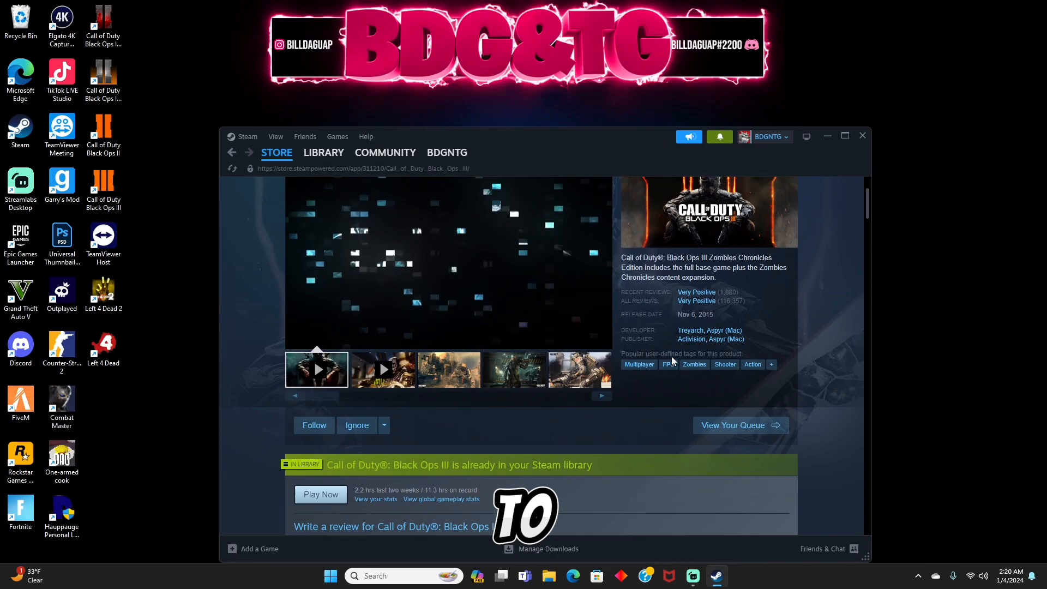
{"action": "scroll", "scroll_direction": "up", "scroll_amount": 3}
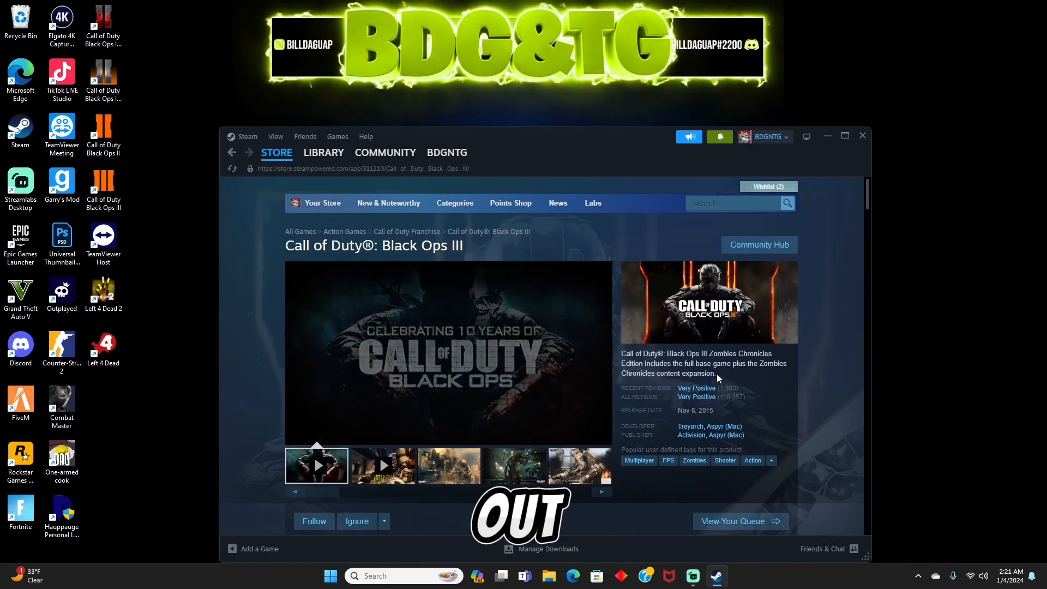
{"action": "scroll", "scroll_direction": "down", "scroll_amount": 3}
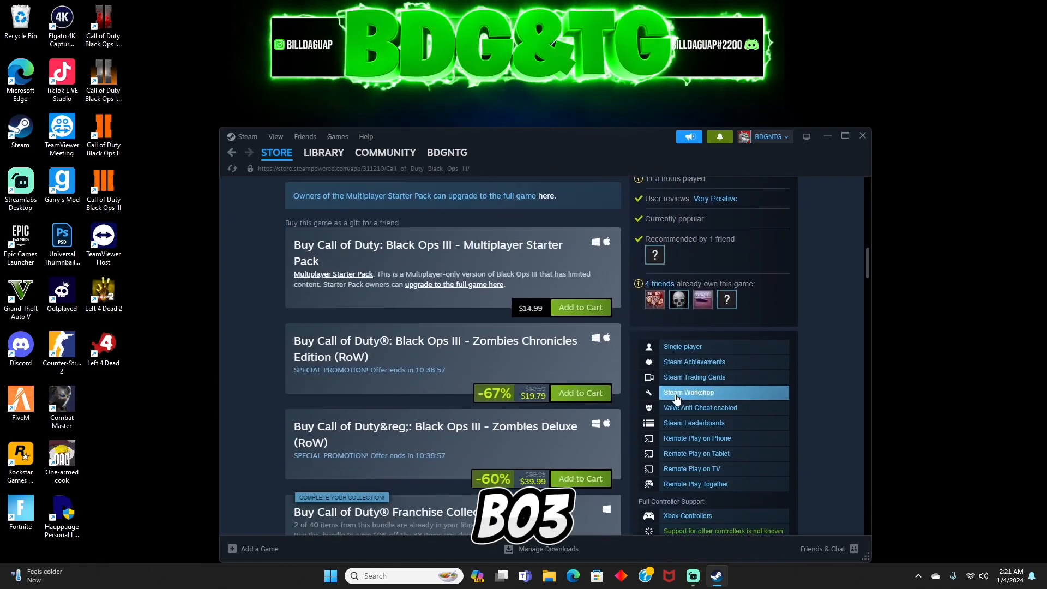
{"action": "scroll", "scroll_direction": "down", "scroll_amount": 3}
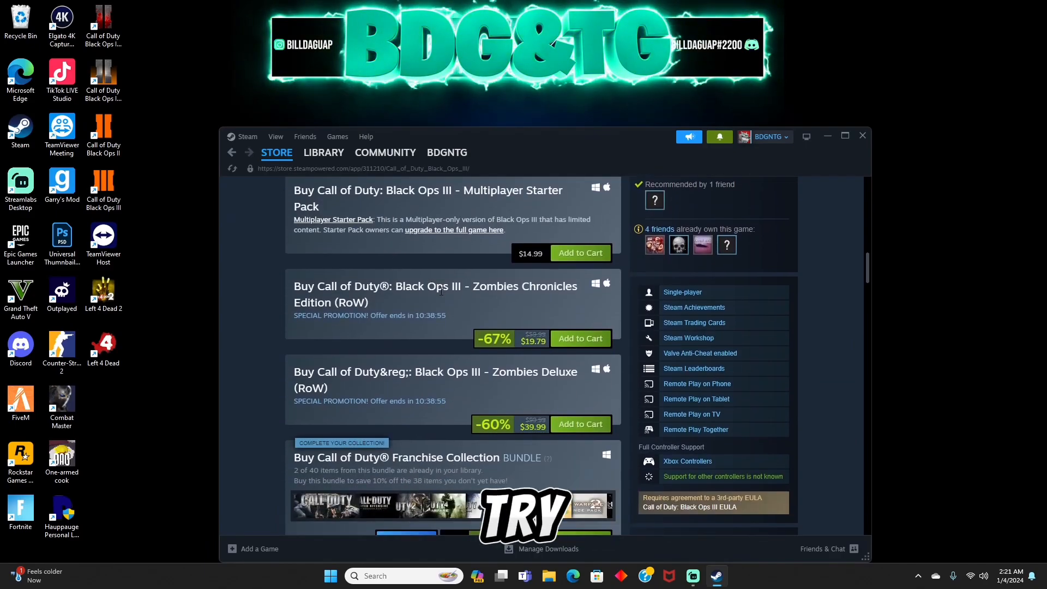
{"action": "scroll", "scroll_direction": "down", "scroll_amount": 3}
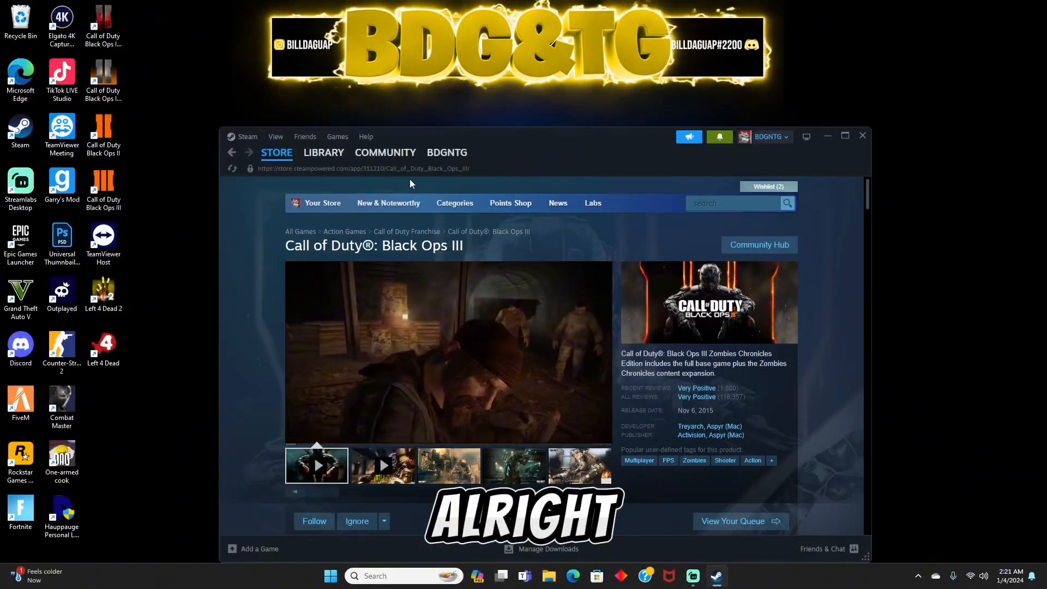
Step: From the library's Black Ops III entry, reach its Workshop via the '...' more options
{"action": "left_click", "coordinate": [323, 152]}
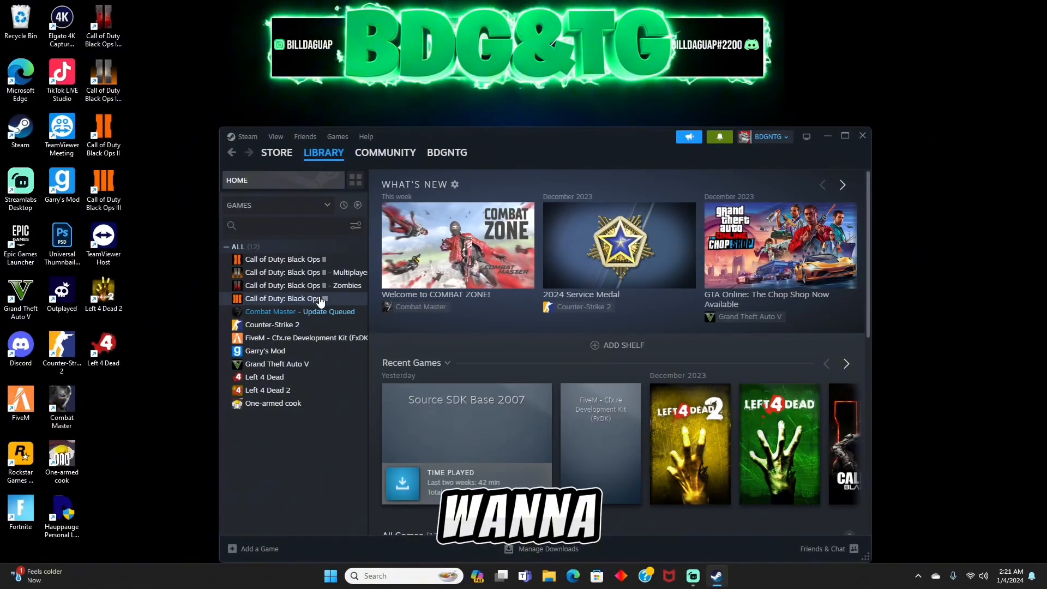
{"action": "left_click", "coordinate": [287, 298]}
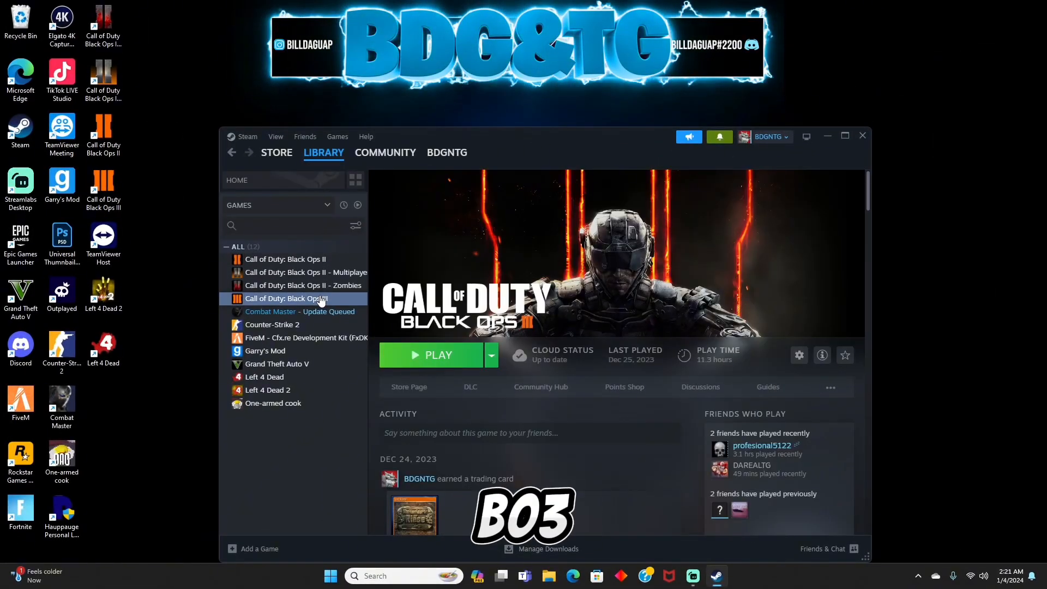
{"action": "left_click", "coordinate": [831, 387]}
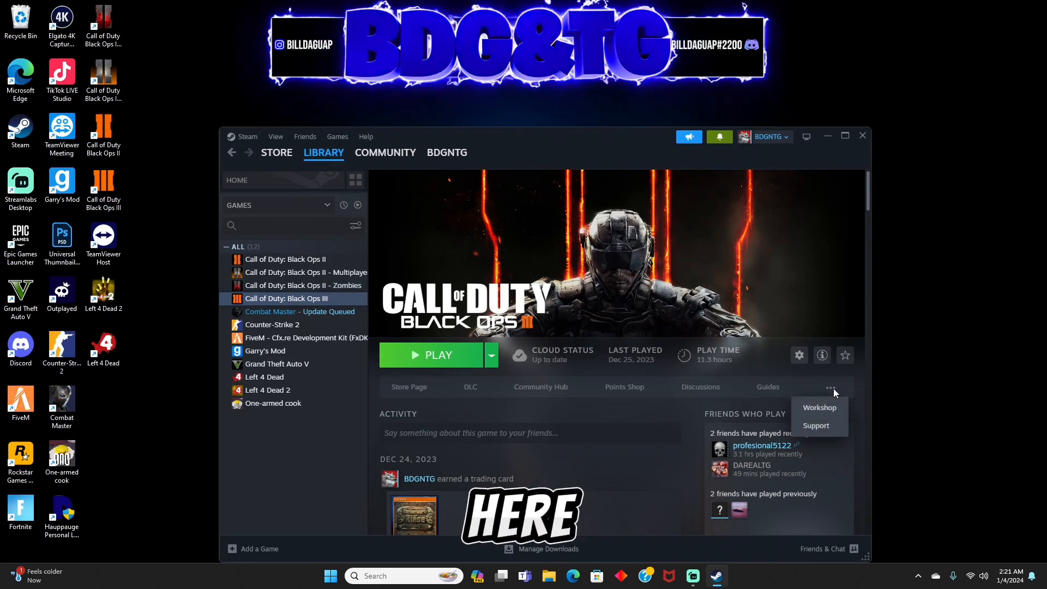
{"action": "left_click", "coordinate": [819, 407]}
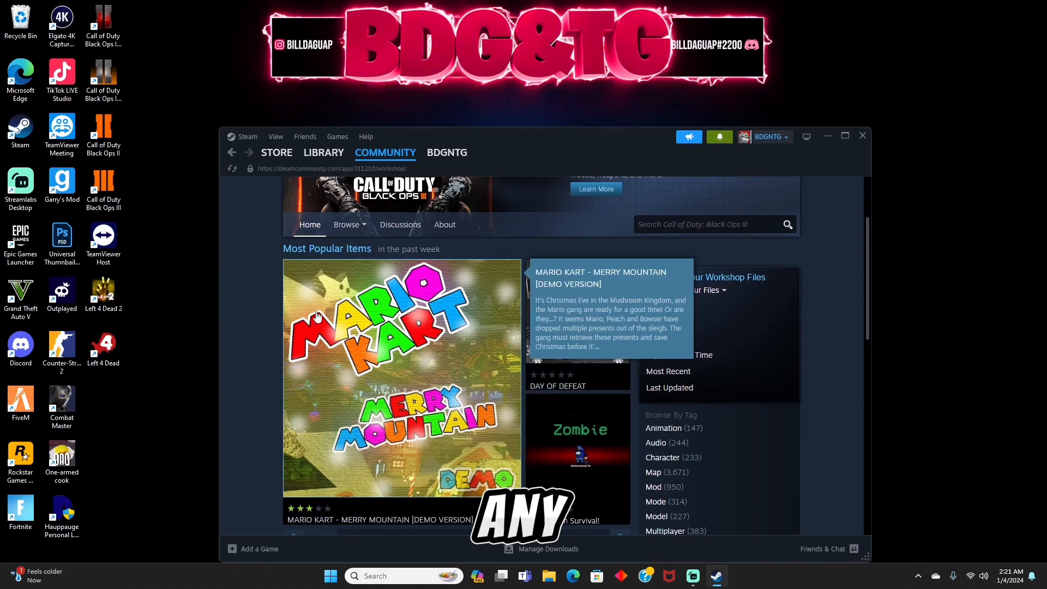
{"action": "mouse_move", "coordinate": [525, 377]}
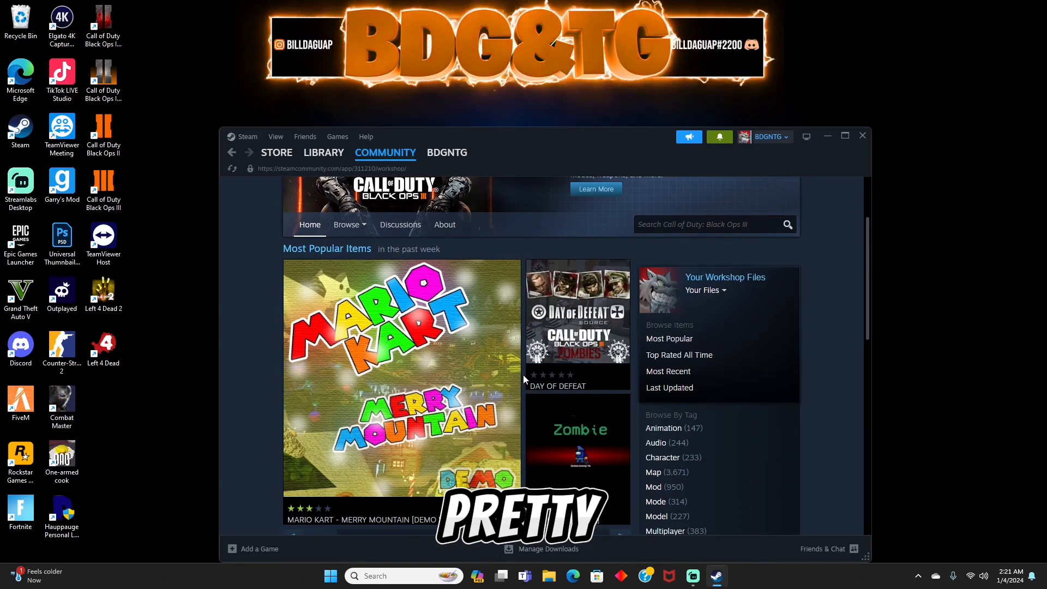
Step: Pick Minecraft Verrückt from the Workshop's Most Popular list to open its item page
{"action": "scroll", "scroll_direction": "down", "scroll_amount": 3}
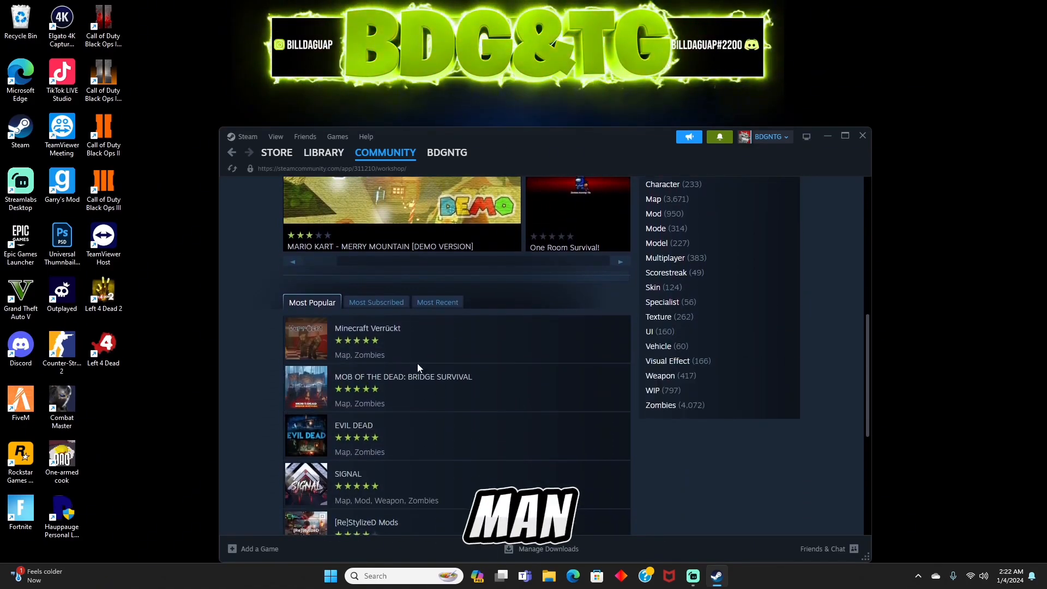
{"action": "scroll", "scroll_direction": "down", "scroll_amount": 3}
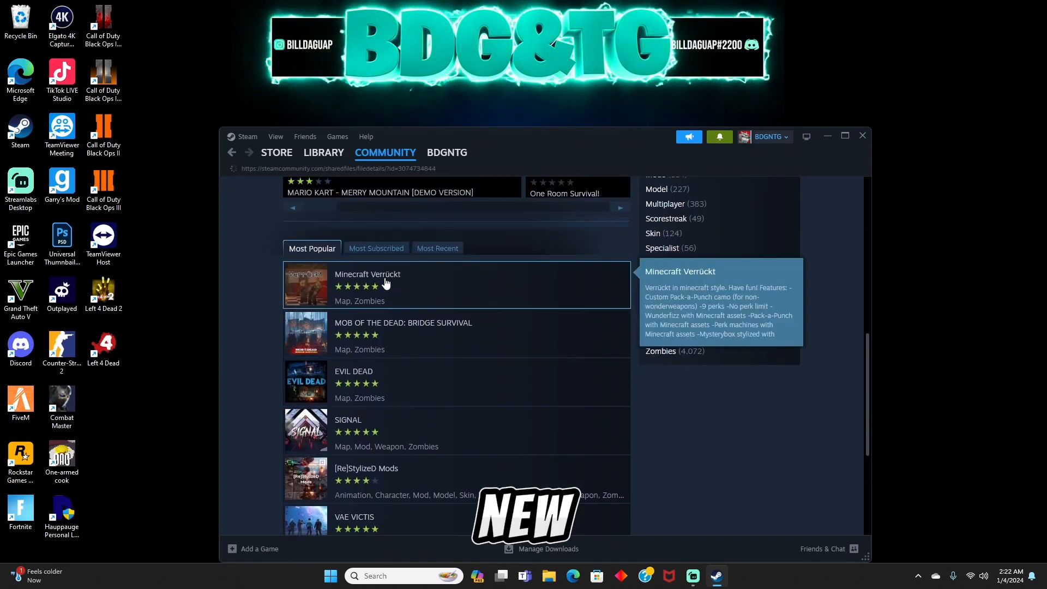
{"action": "left_click", "coordinate": [367, 274]}
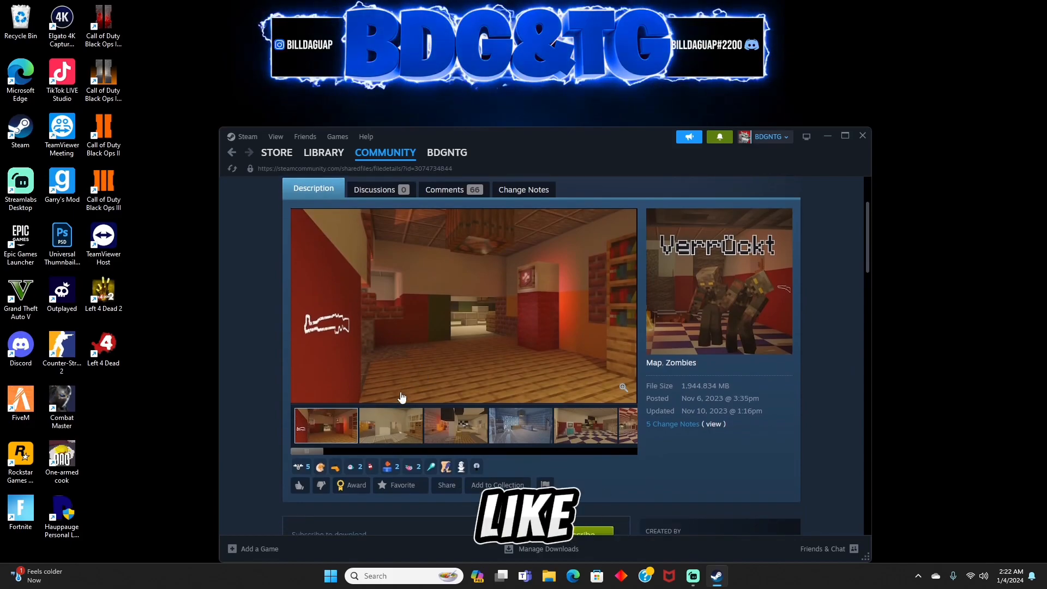
Step: Look through the Minecraft Verrückt screenshots and item description
{"action": "left_click", "coordinate": [520, 424]}
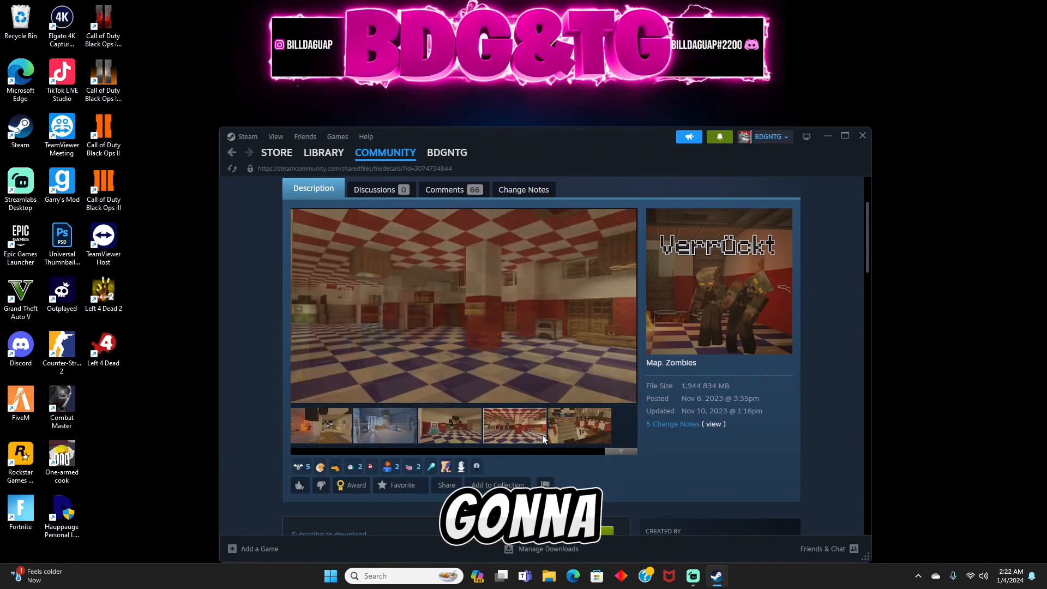
{"action": "left_click", "coordinate": [449, 427]}
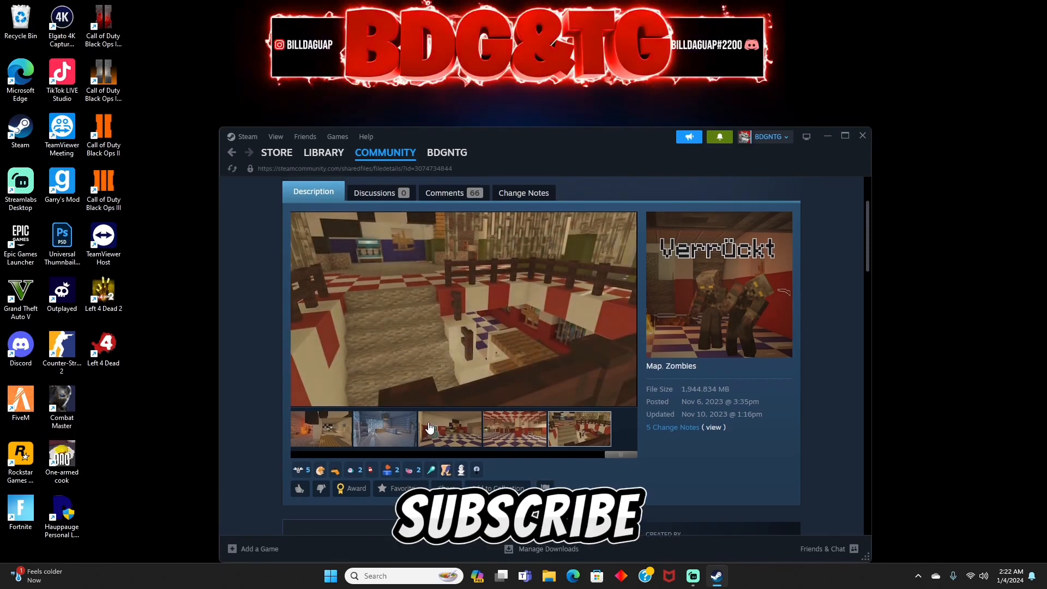
{"action": "scroll", "scroll_direction": "up", "scroll_amount": 3}
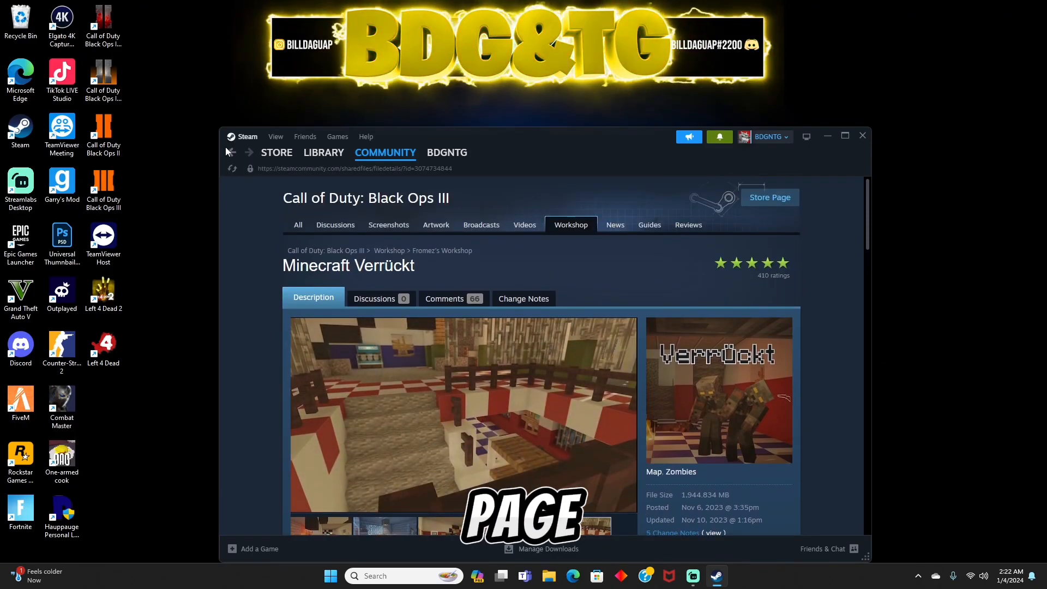
{"action": "scroll", "scroll_direction": "down", "scroll_amount": 3}
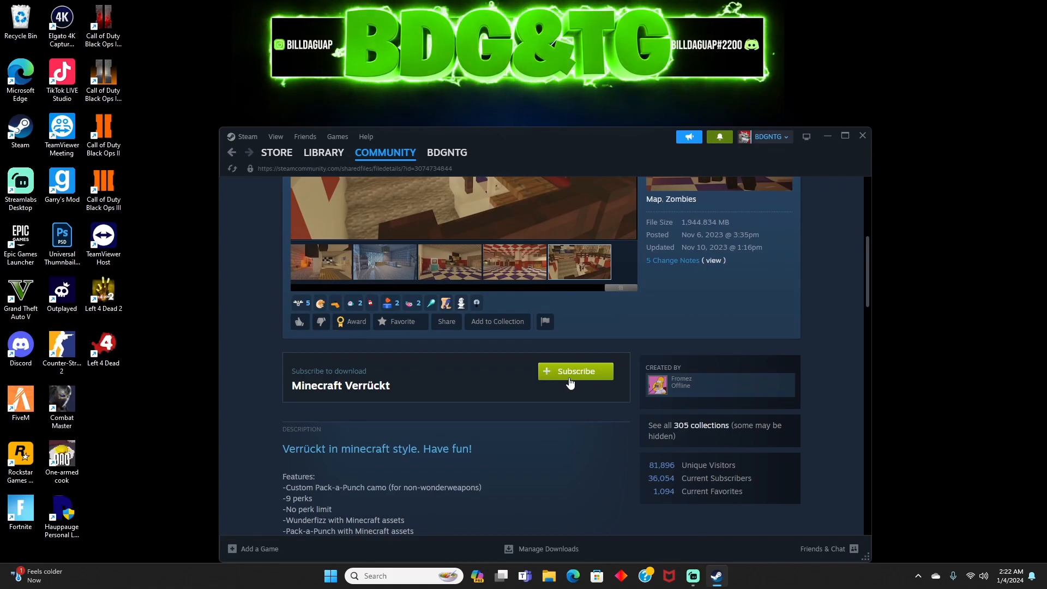
Step: Subscribe to Minecraft Verrückt so its download begins, then bring up the Library sections list
{"action": "left_click", "coordinate": [574, 371]}
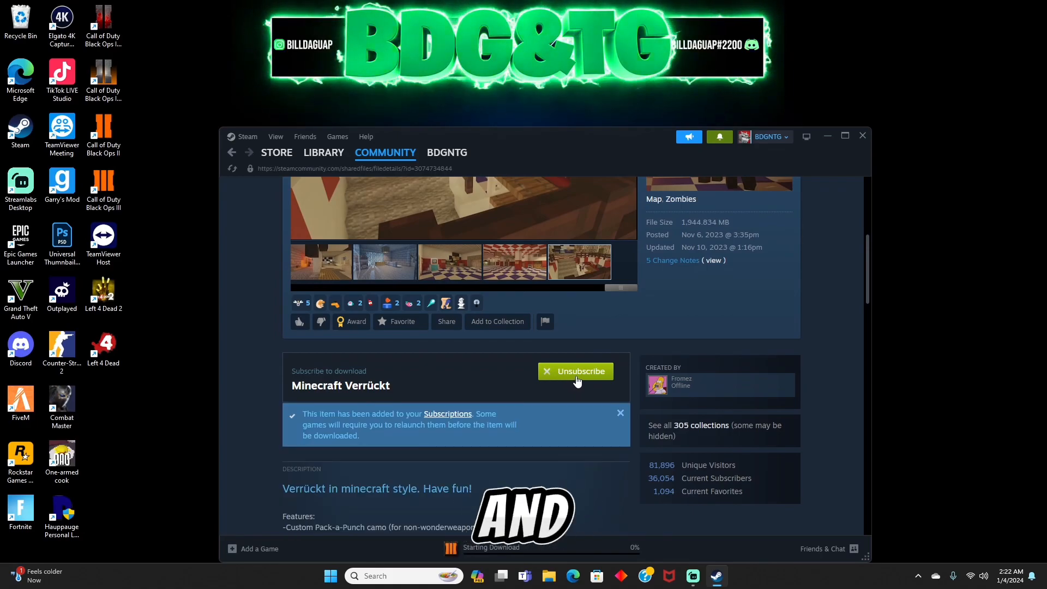
{"action": "left_click", "coordinate": [575, 370]}
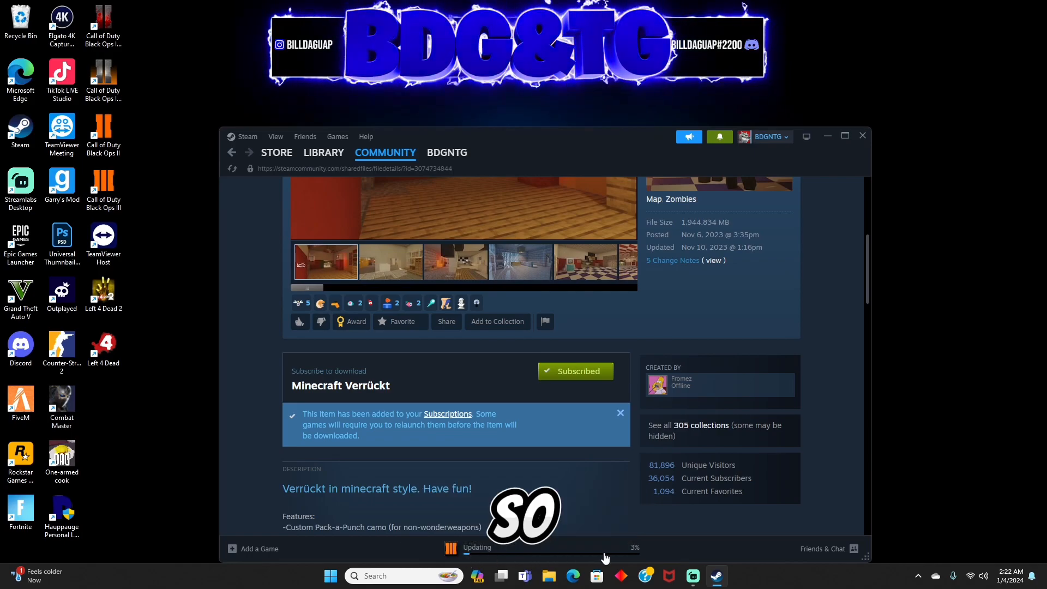
{"action": "left_click", "coordinate": [323, 152]}
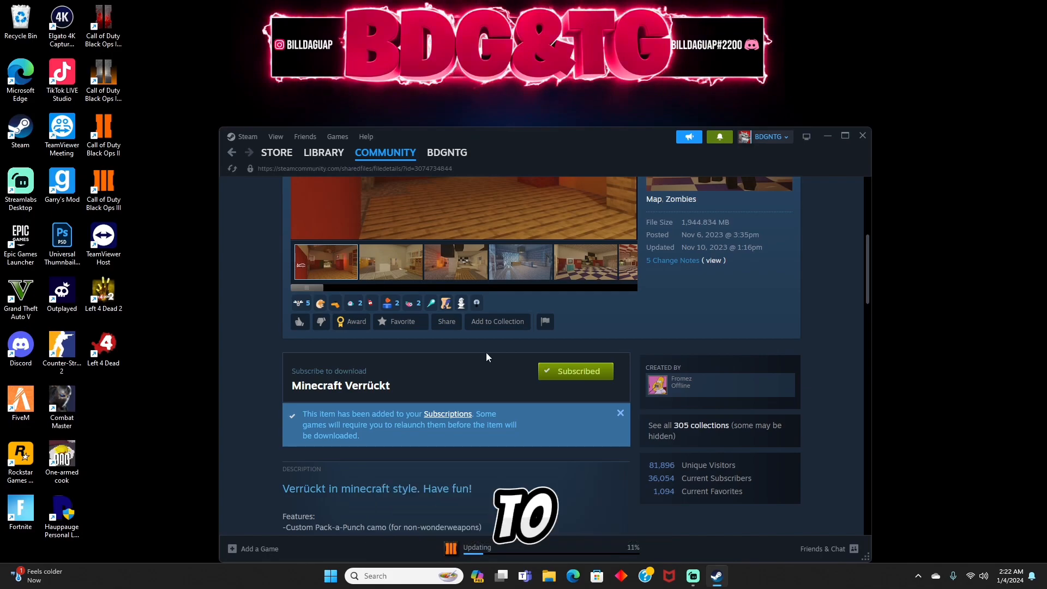
{"action": "mouse_move", "coordinate": [575, 371]}
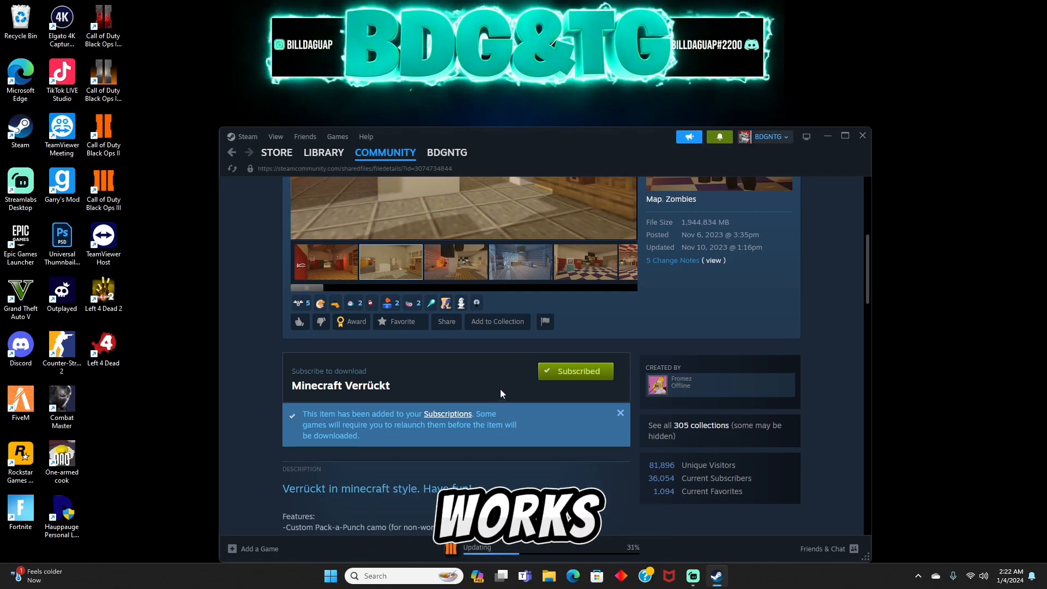
{"action": "left_click", "coordinate": [322, 152]}
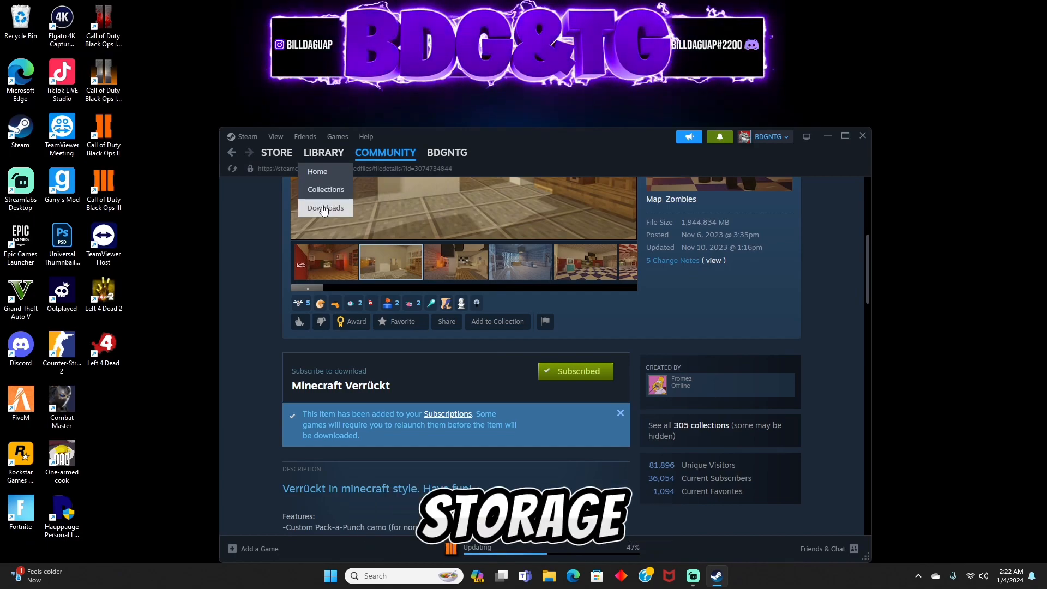
Step: Show the Downloads page with the Black Ops III download completed and the queue empty
{"action": "left_click", "coordinate": [325, 208]}
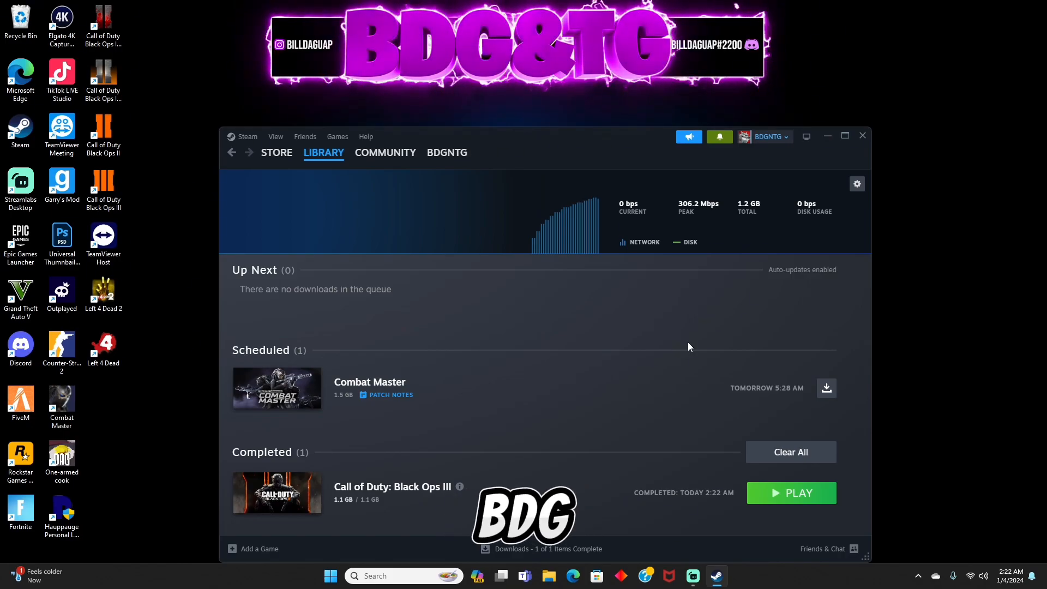
{"action": "mouse_move", "coordinate": [742, 366]}
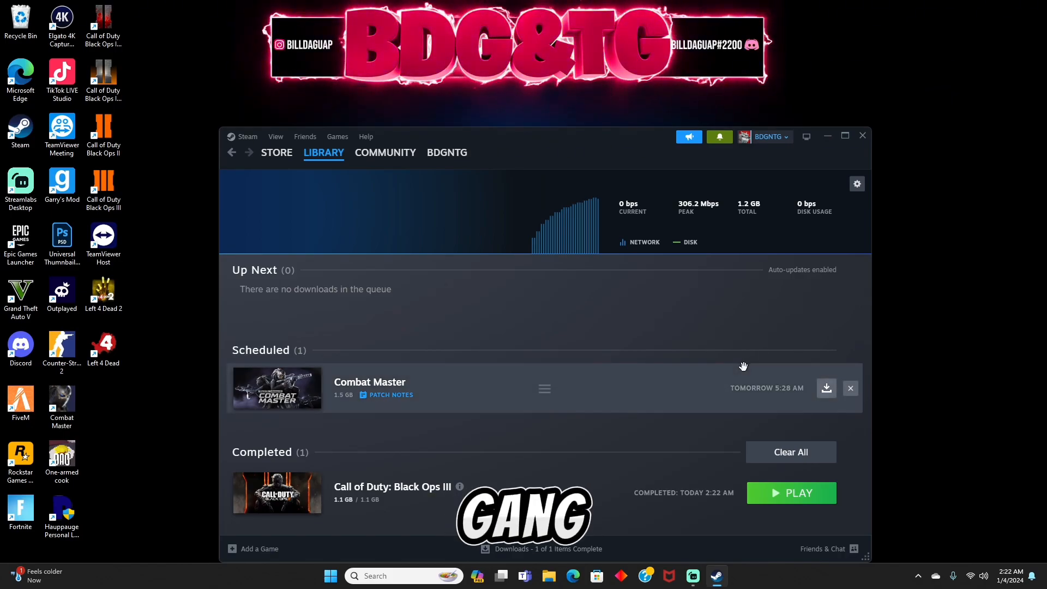